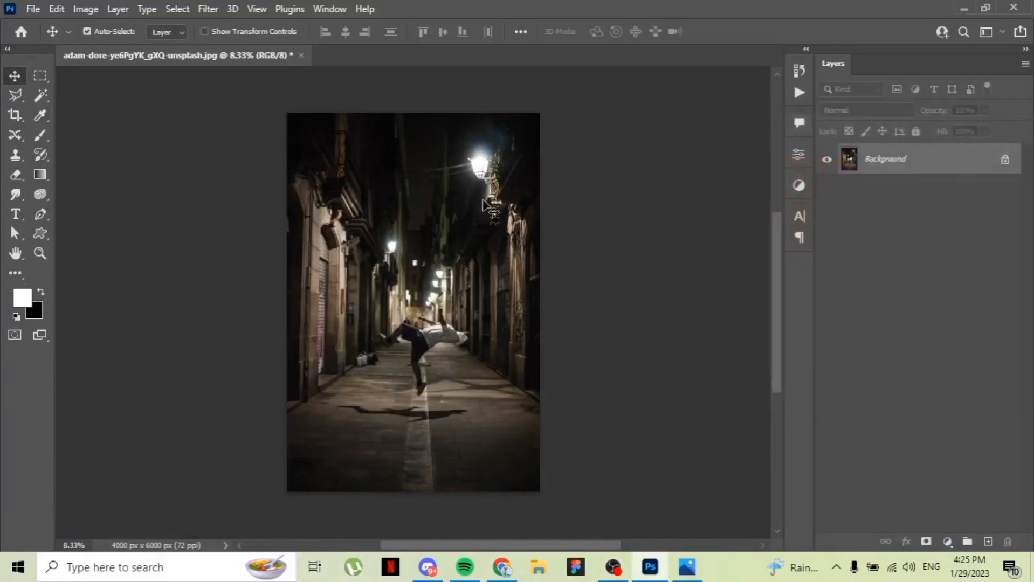
# With a white 400 px brush, undo the test strokes and paint one dot below the street lamp
pyautogui.click(17, 135)
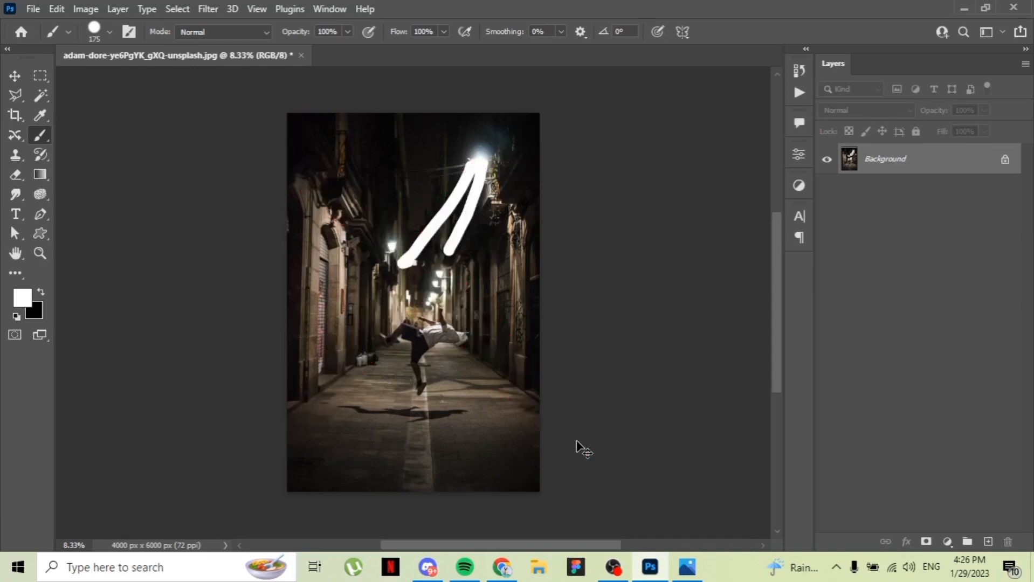
pyautogui.press('ctrl+z')
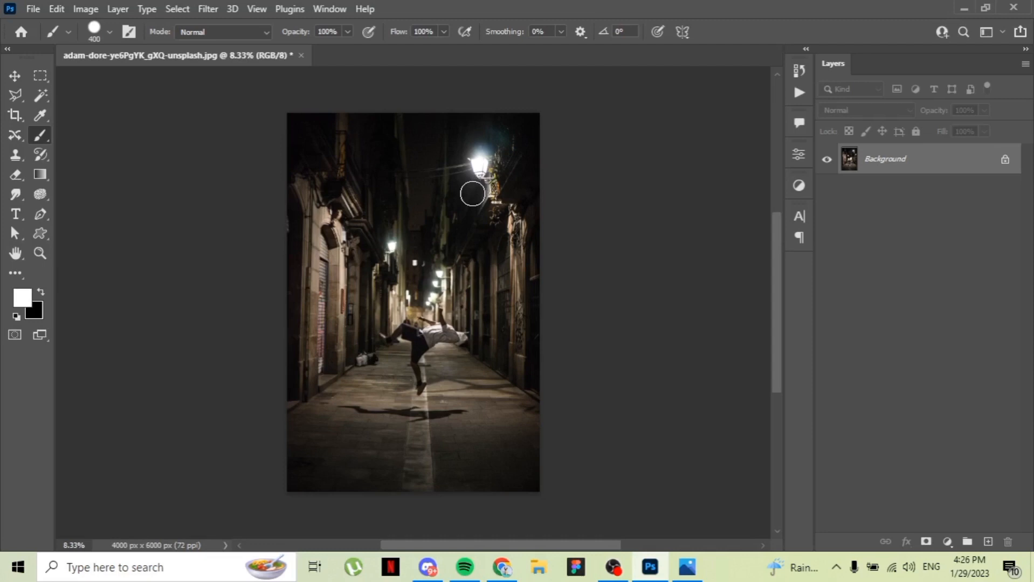
pyautogui.moveTo(476, 195)
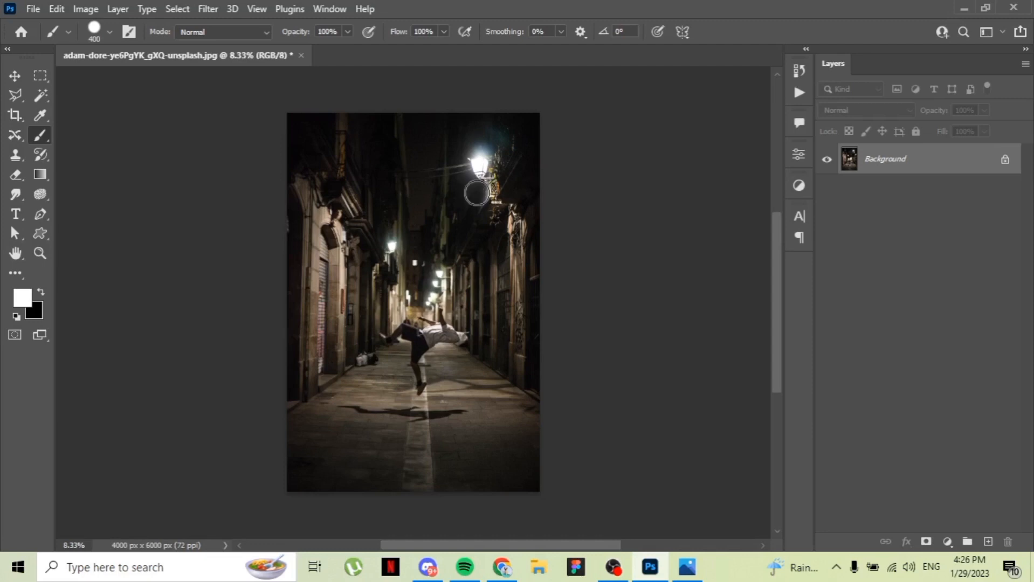
pyautogui.click(988, 541)
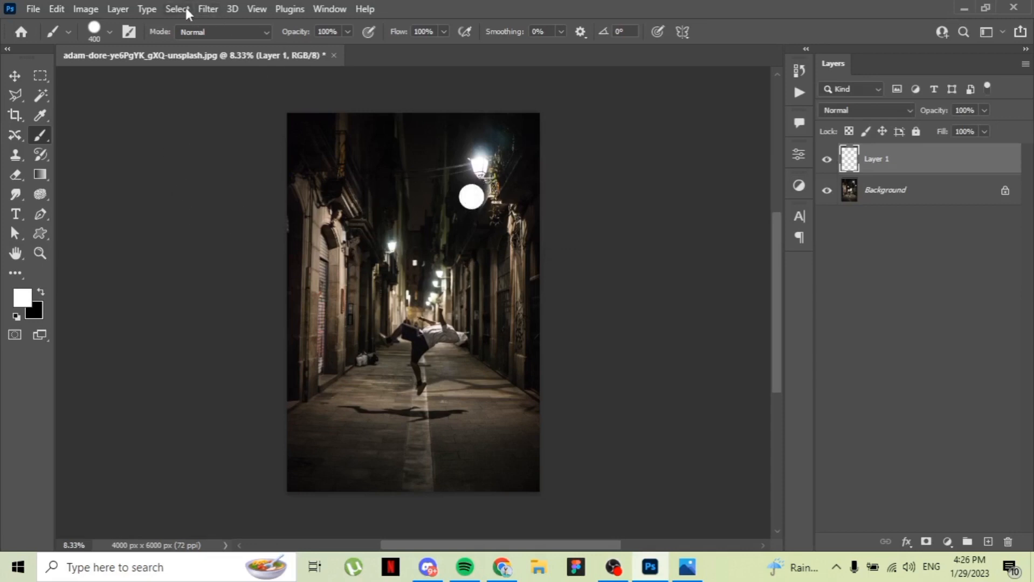
# Launch Filter > Blur Gallery > Path Blur on the dot layer
pyautogui.click(207, 8)
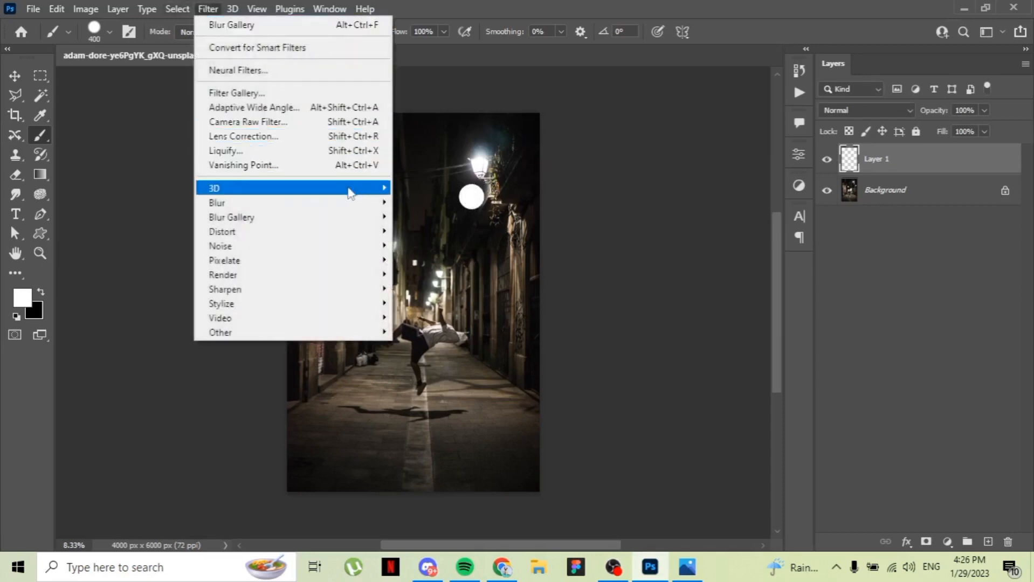
pyautogui.moveTo(232, 217)
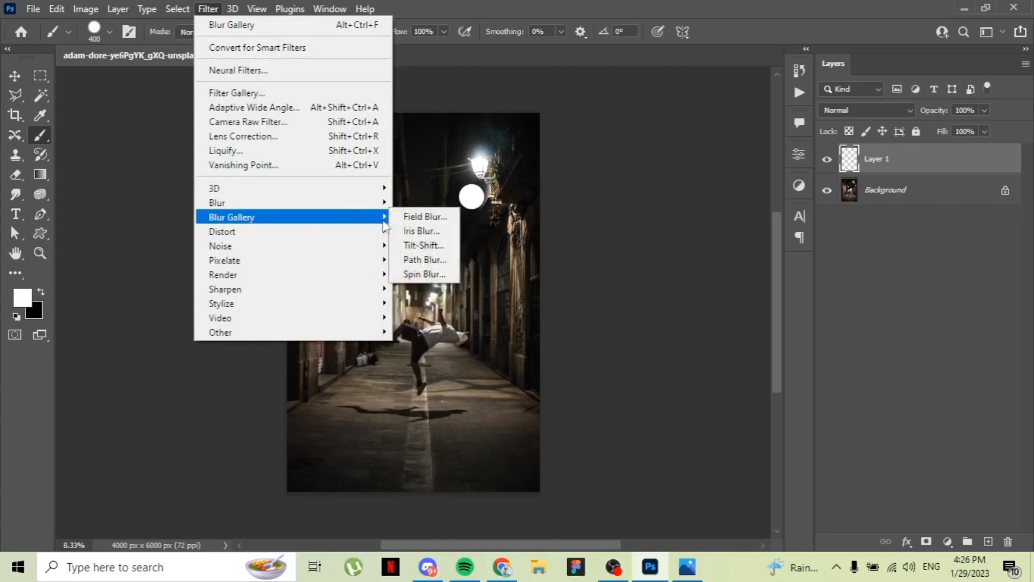
pyautogui.click(424, 259)
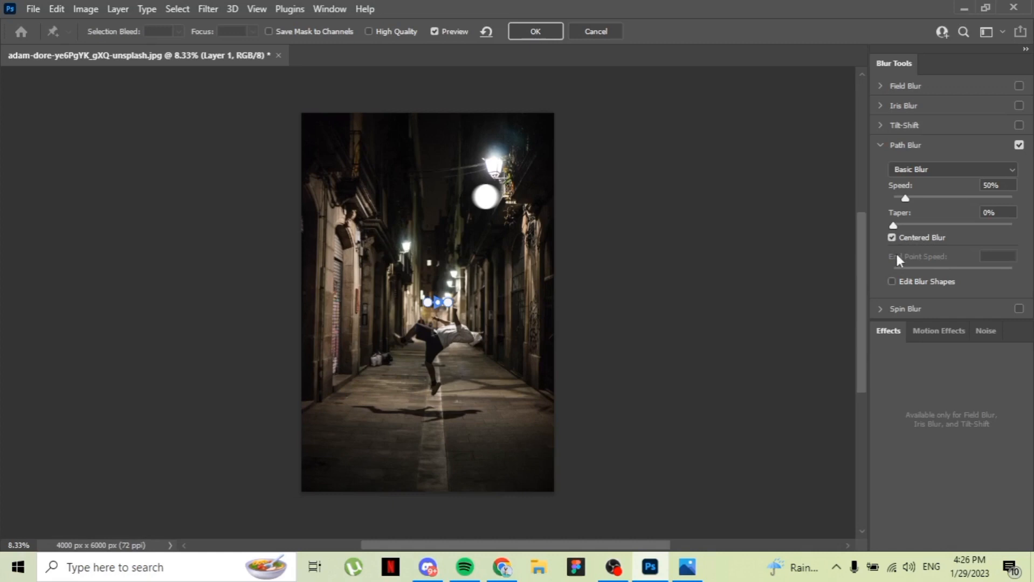
# Turn off Centered Blur, aim the path at the dancer with Speed 411% and End Point Speed 2000 px, and apply
pyautogui.click(892, 238)
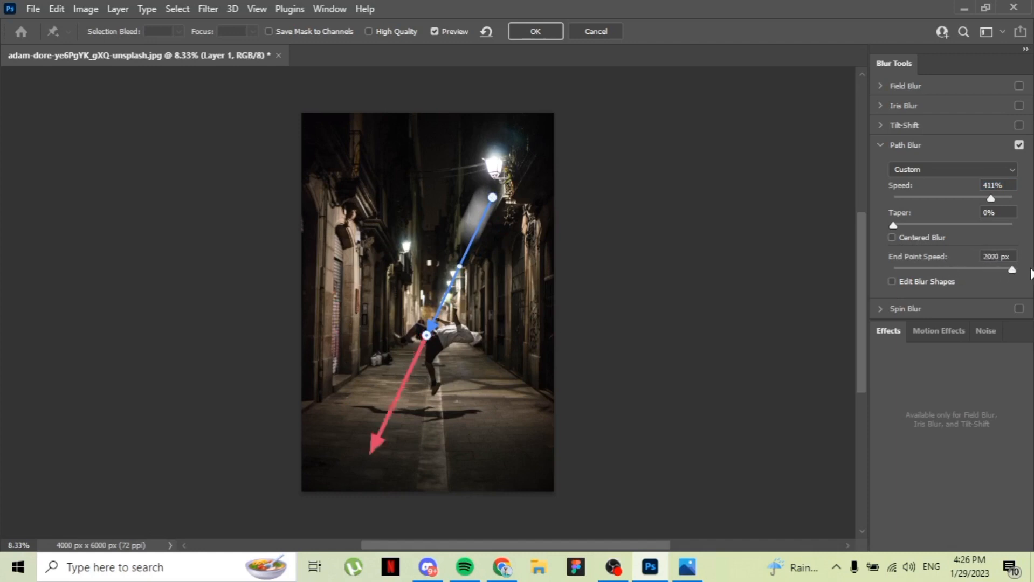
pyautogui.tripleClick(996, 256)
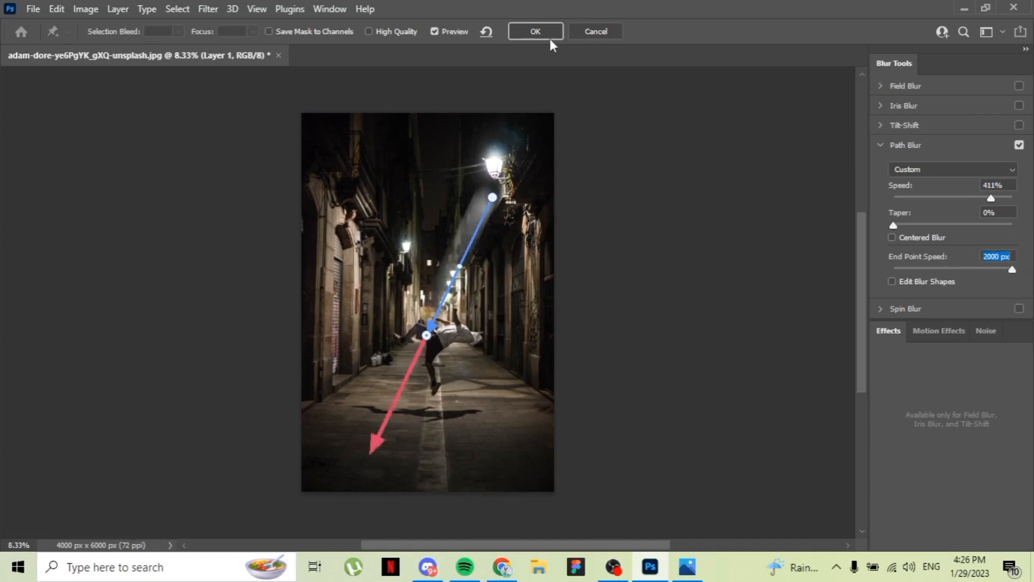
pyautogui.click(533, 32)
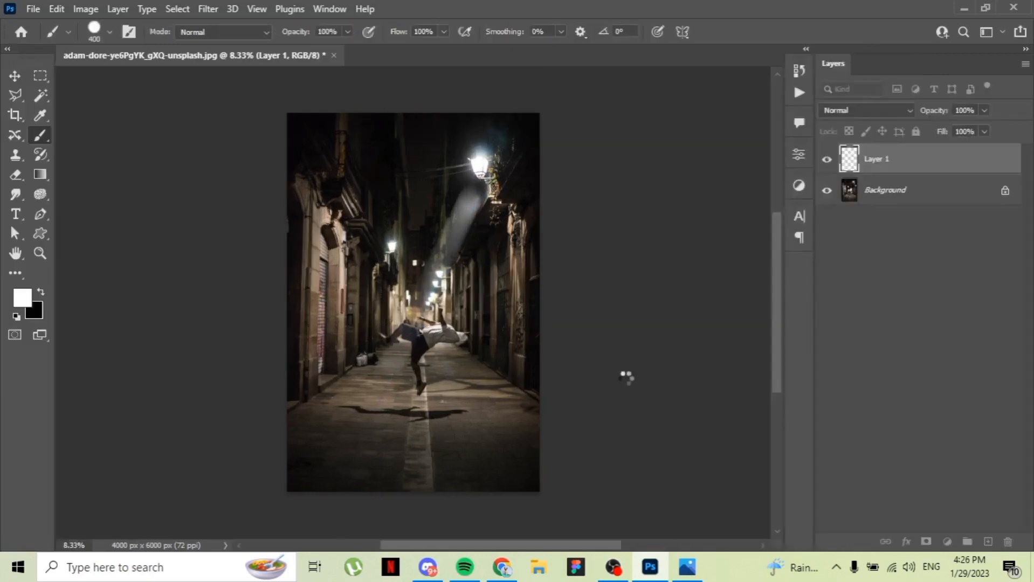
pyautogui.moveTo(595, 387)
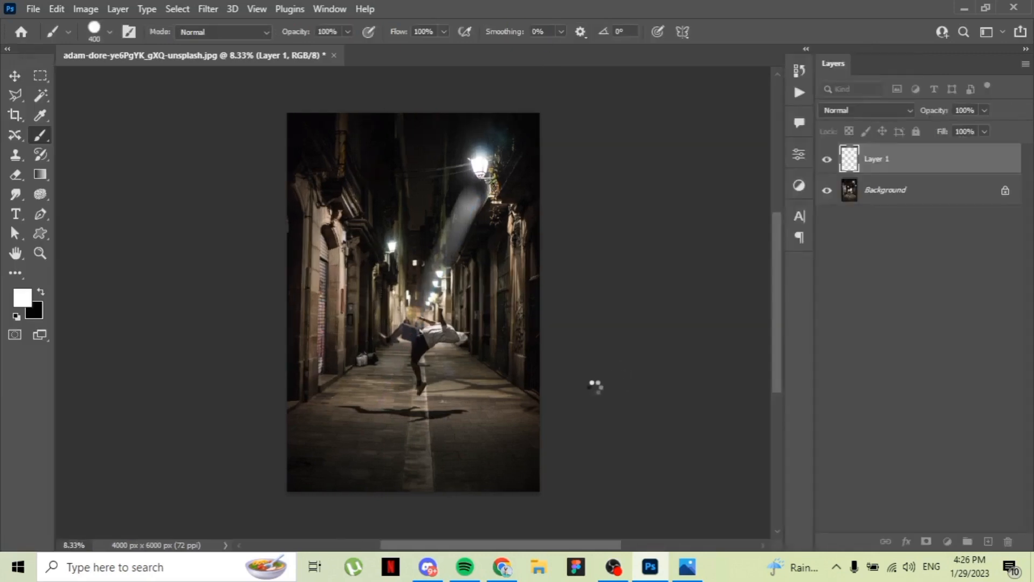
pyautogui.moveTo(574, 382)
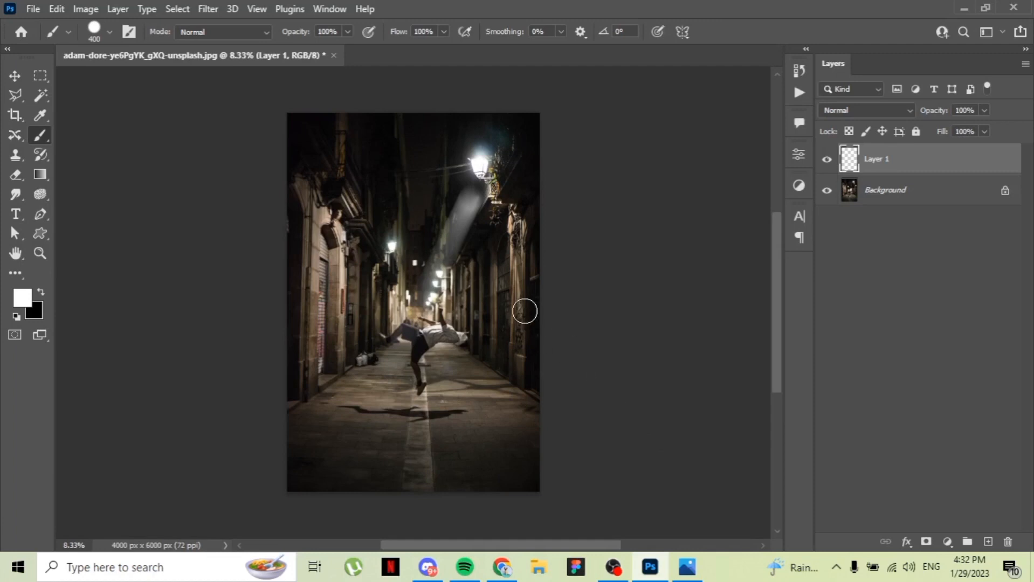
pyautogui.moveTo(553, 253)
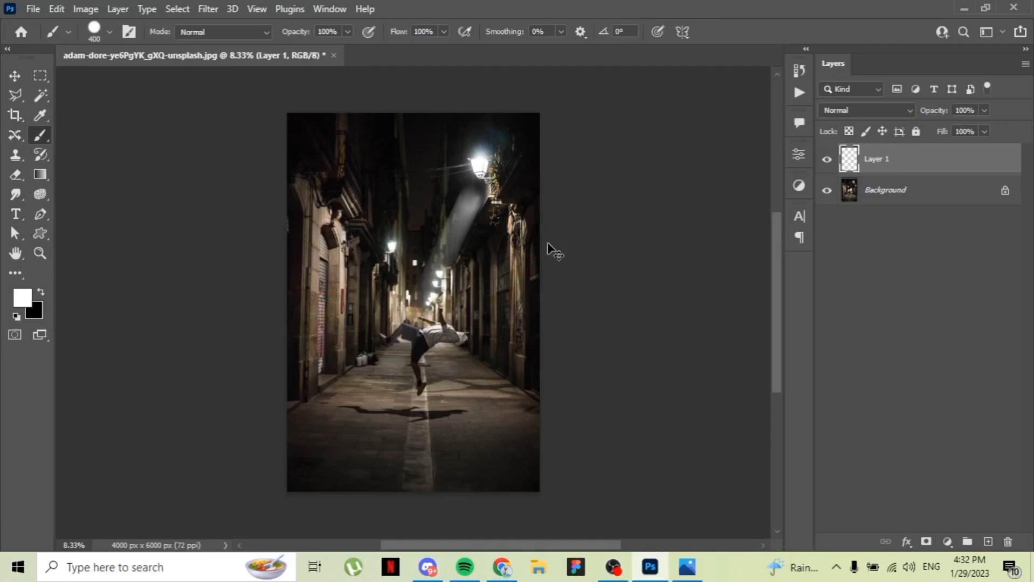
pyautogui.press('ctrl+t')
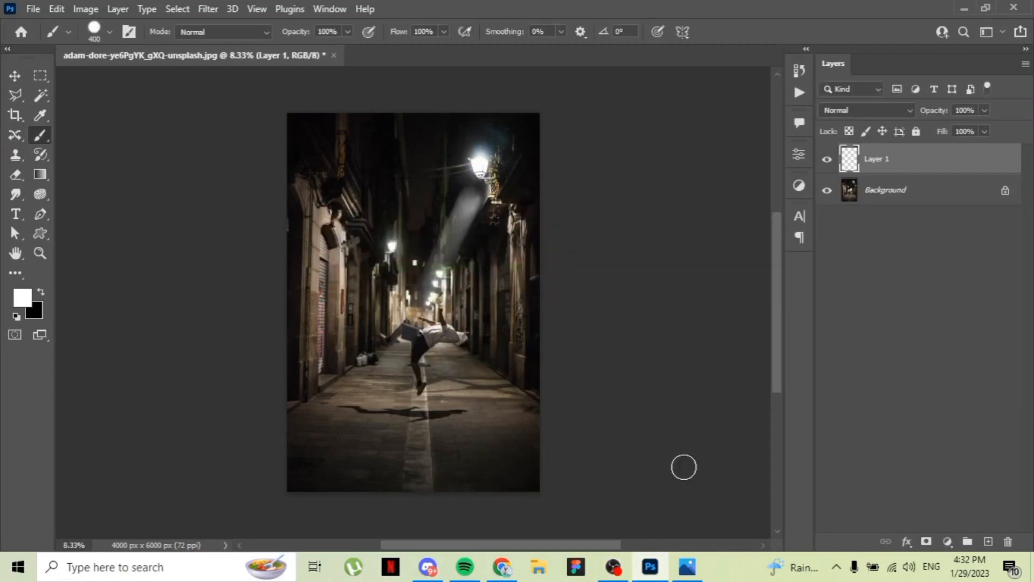
# Free-transform the beam into a wider, angled shaft from the lamp down to the dancer and commit
pyautogui.press('ctrl+t')
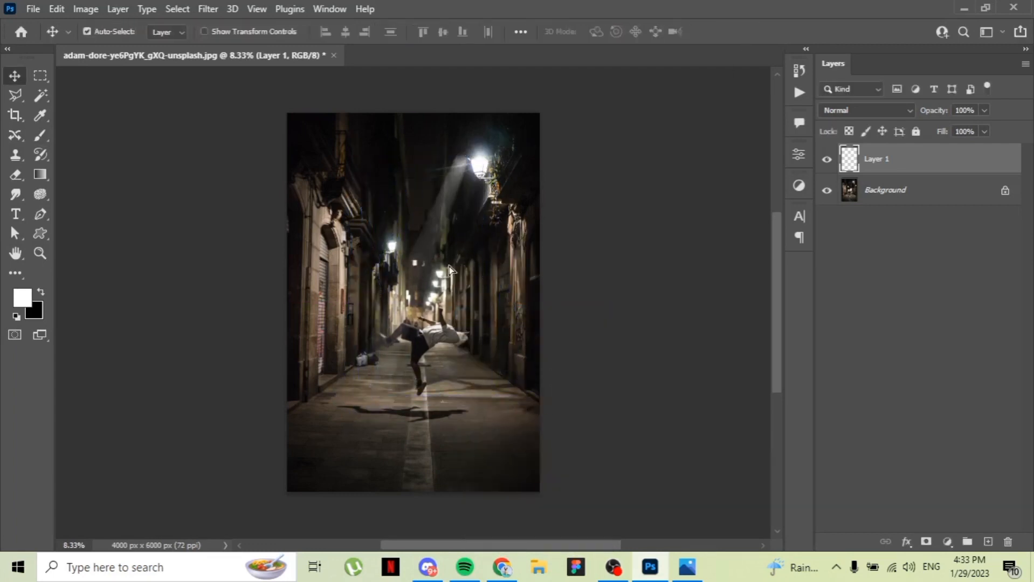
pyautogui.press('ctrl+t')
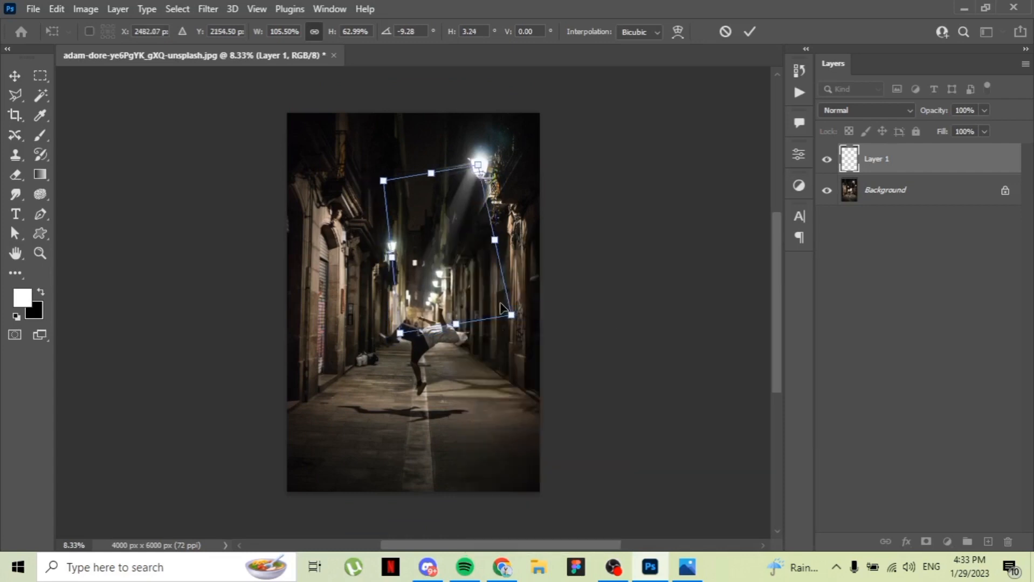
pyautogui.click(749, 31)
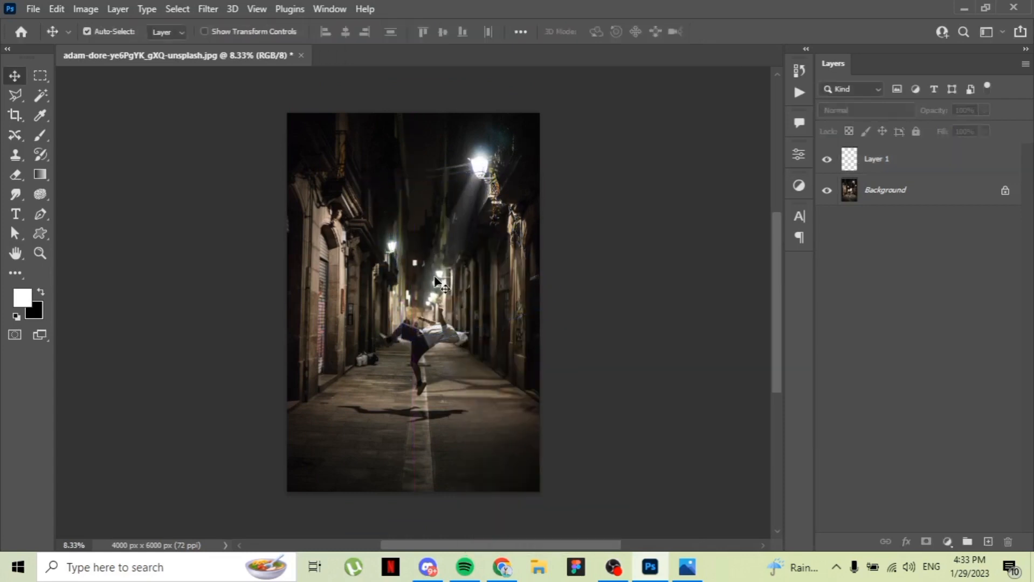